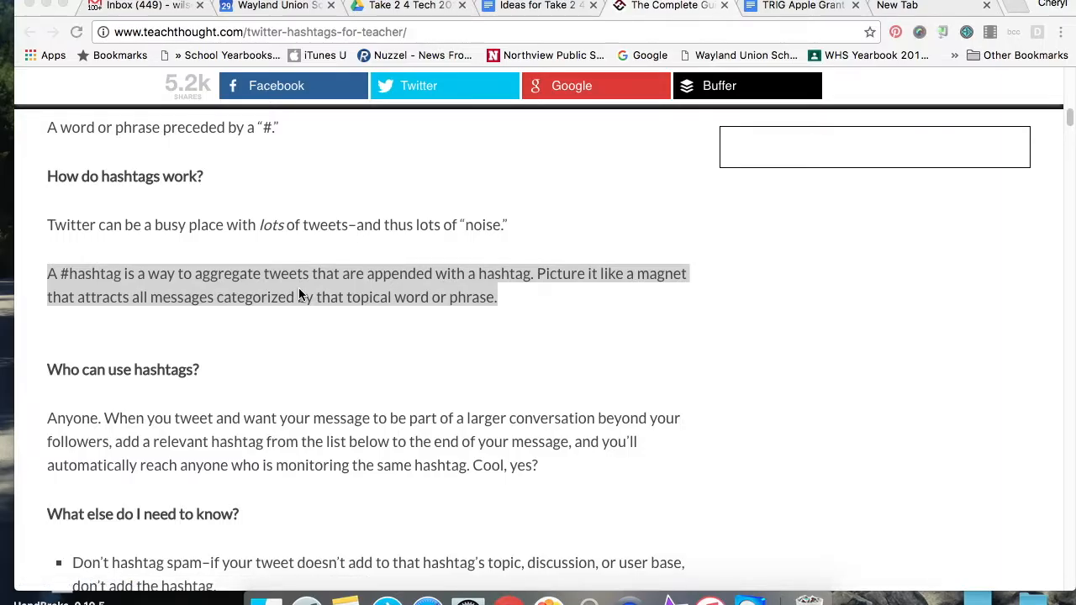
mouse_move(501, 319)
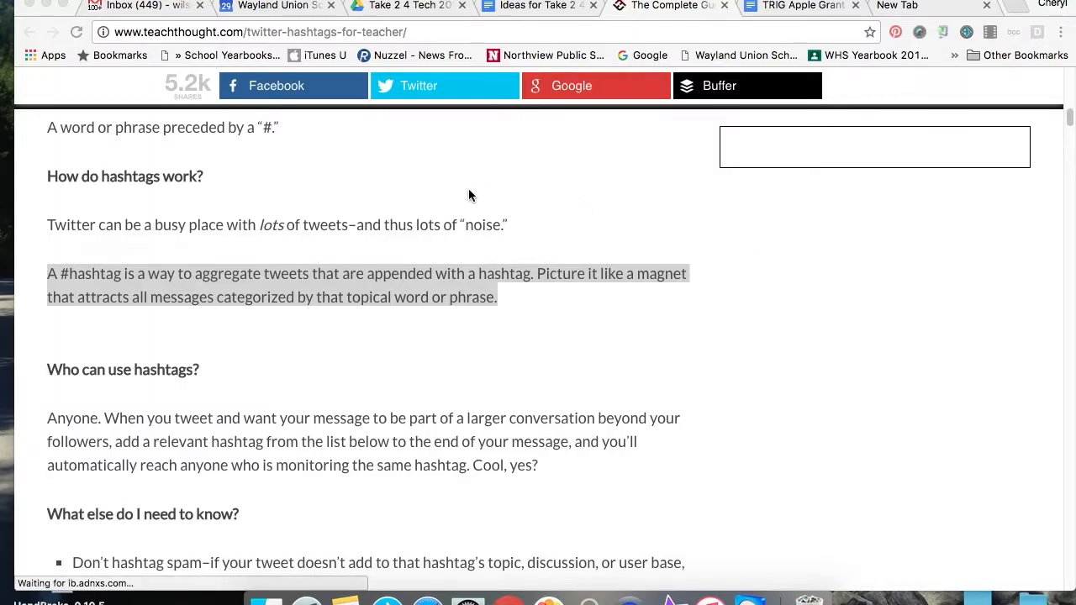
mouse_move(427, 172)
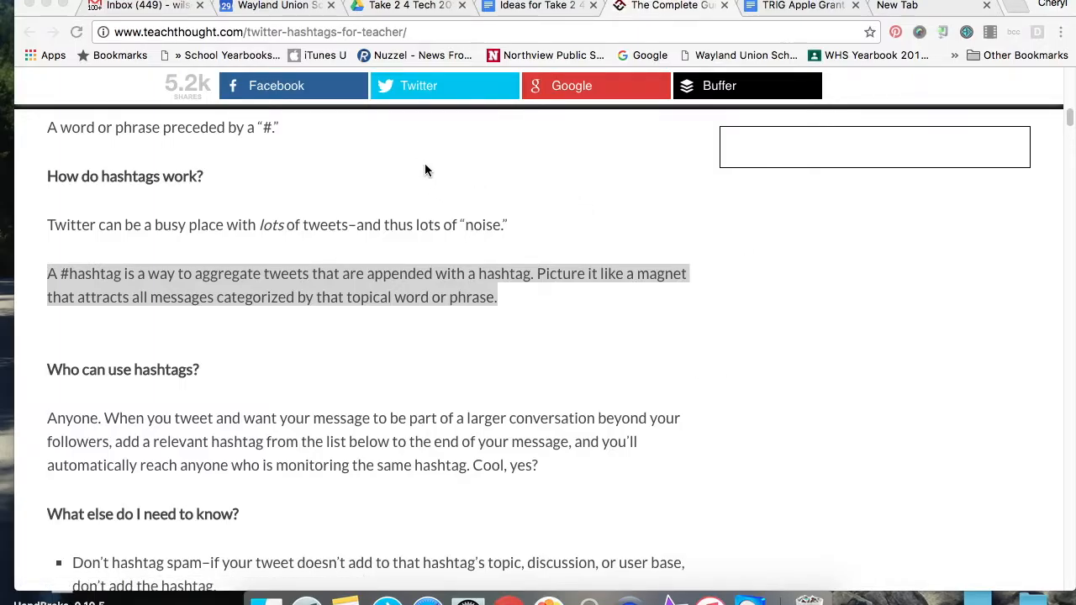
Scroll the TeachThought article down to the Popular Hashtags list showing #iPaded.
scroll(down, 3)
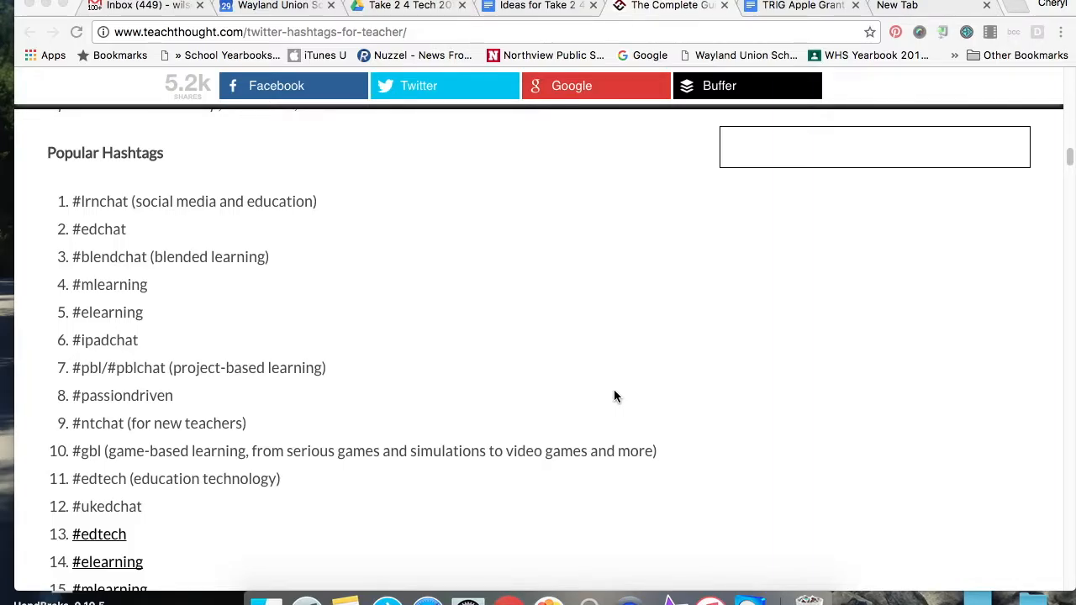
scroll(down, 3)
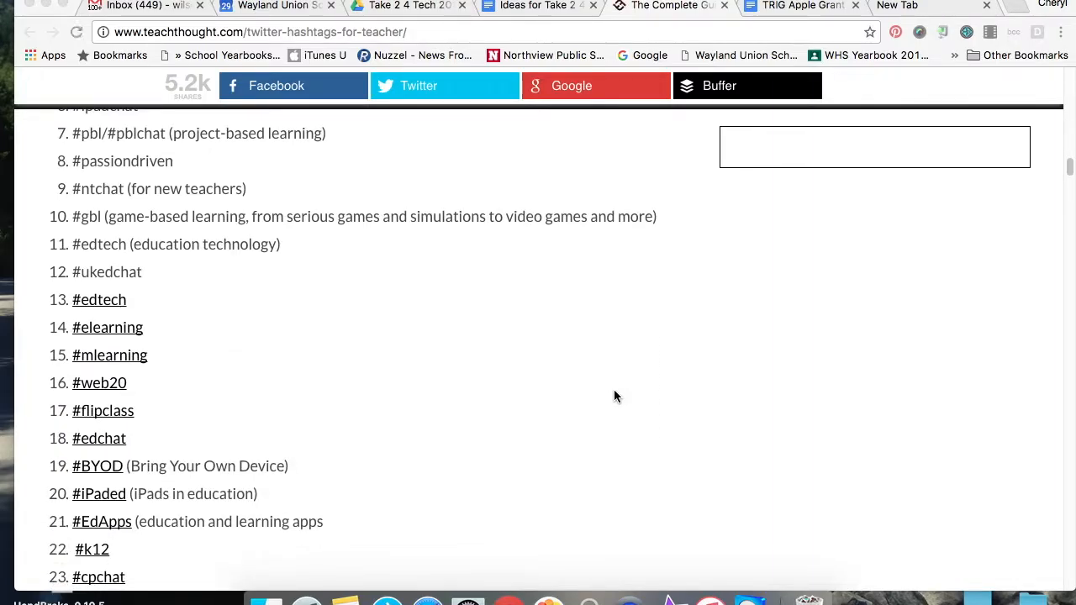
scroll(down, 3)
text(#)
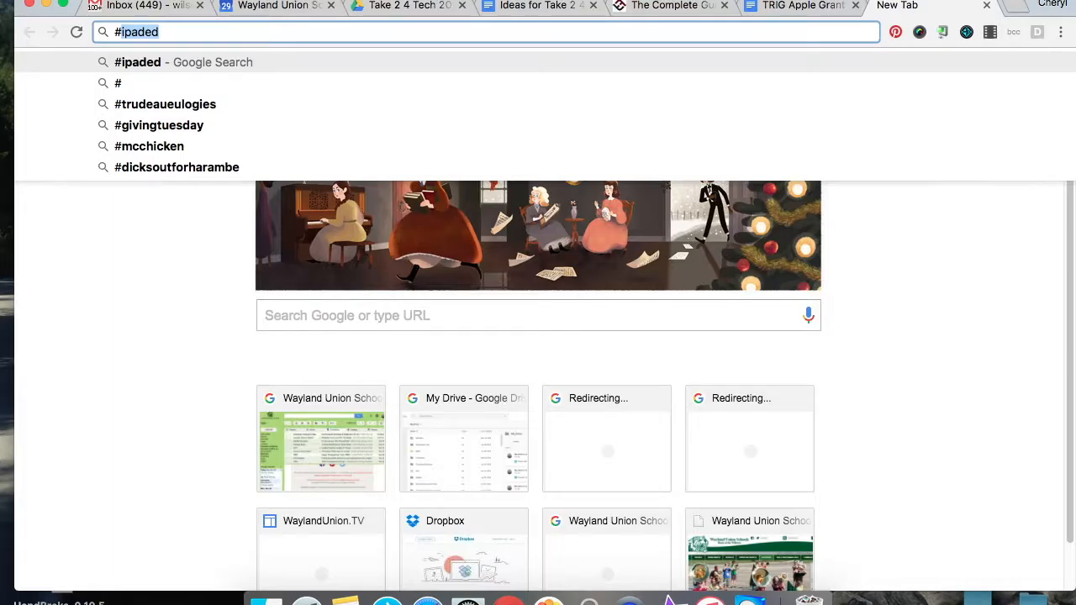
mouse_move(471, 50)
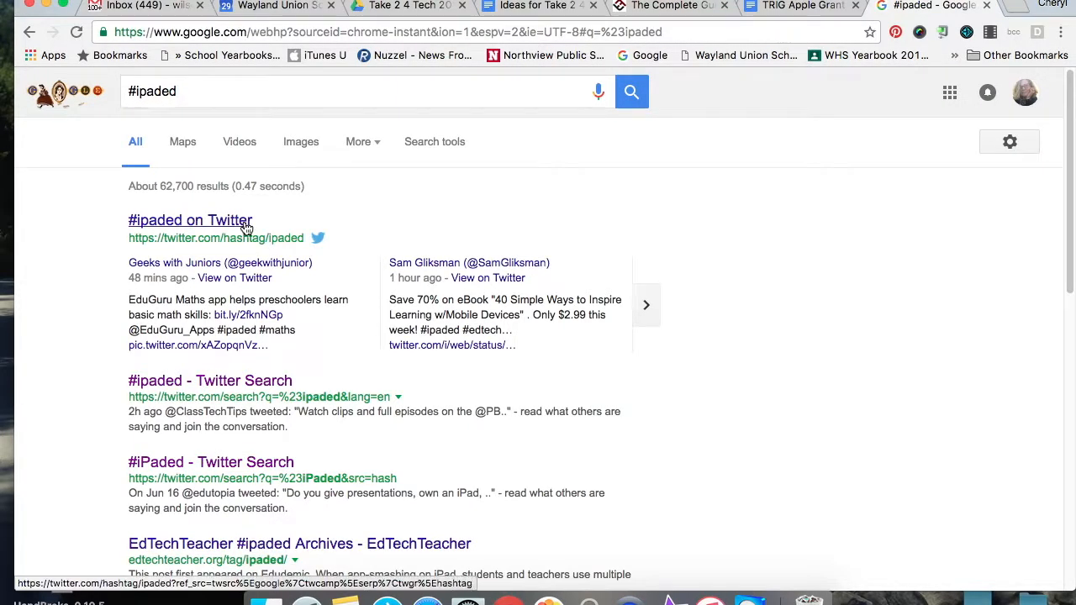
Follow the '#ipaded on Twitter' Google result to the Twitter hashtag page.
click(190, 219)
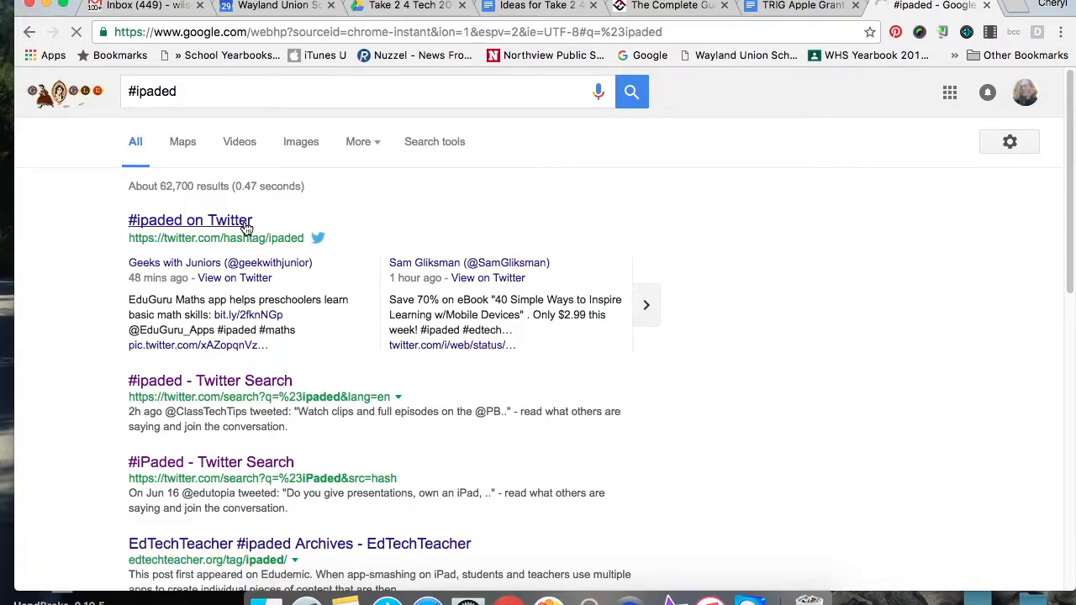
click(190, 219)
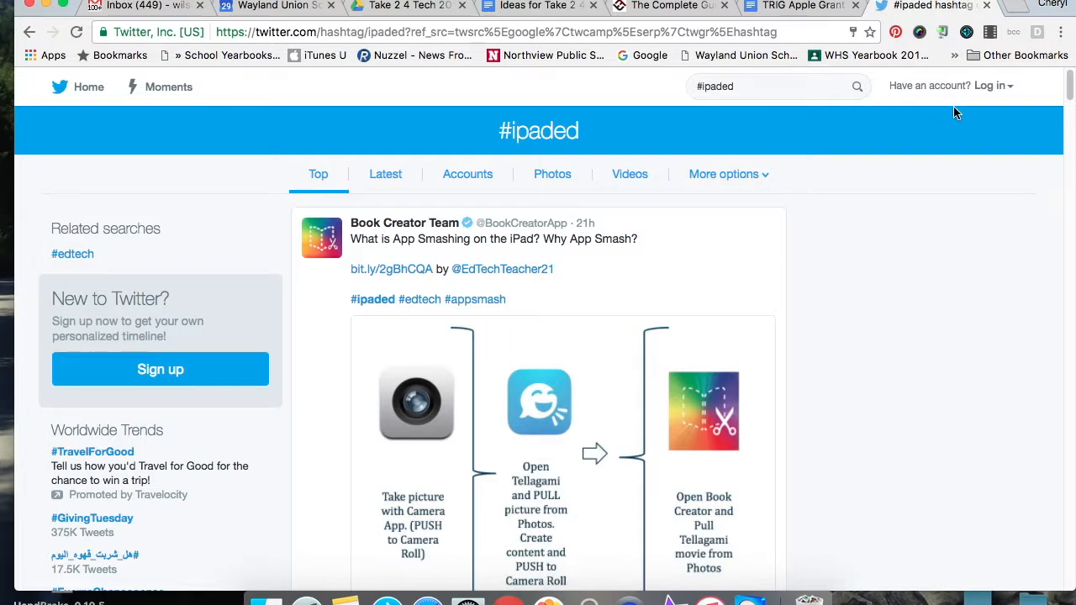
mouse_move(995, 86)
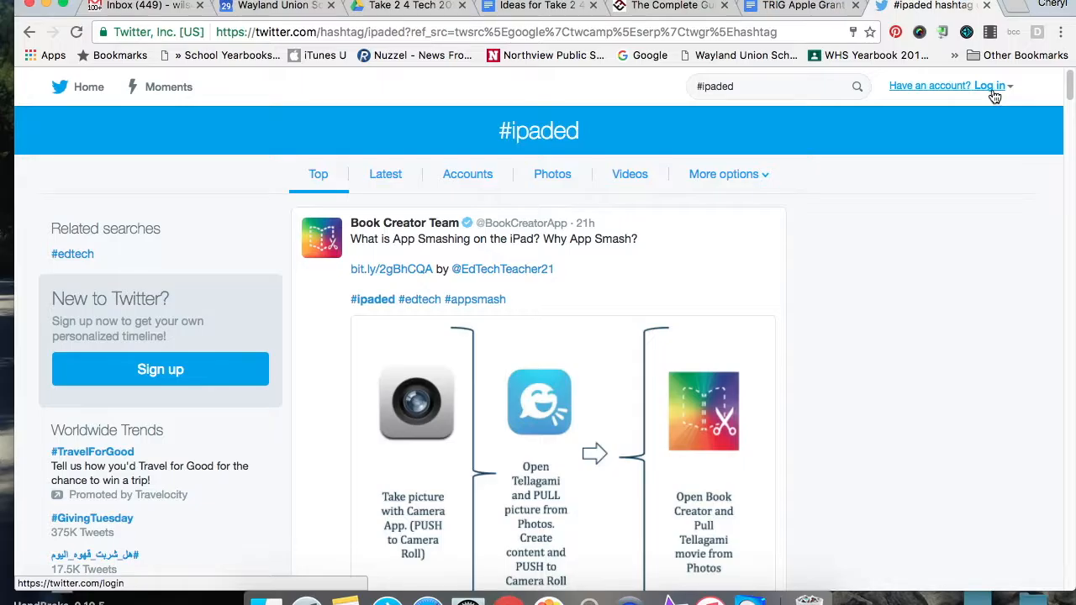
mouse_move(766, 153)
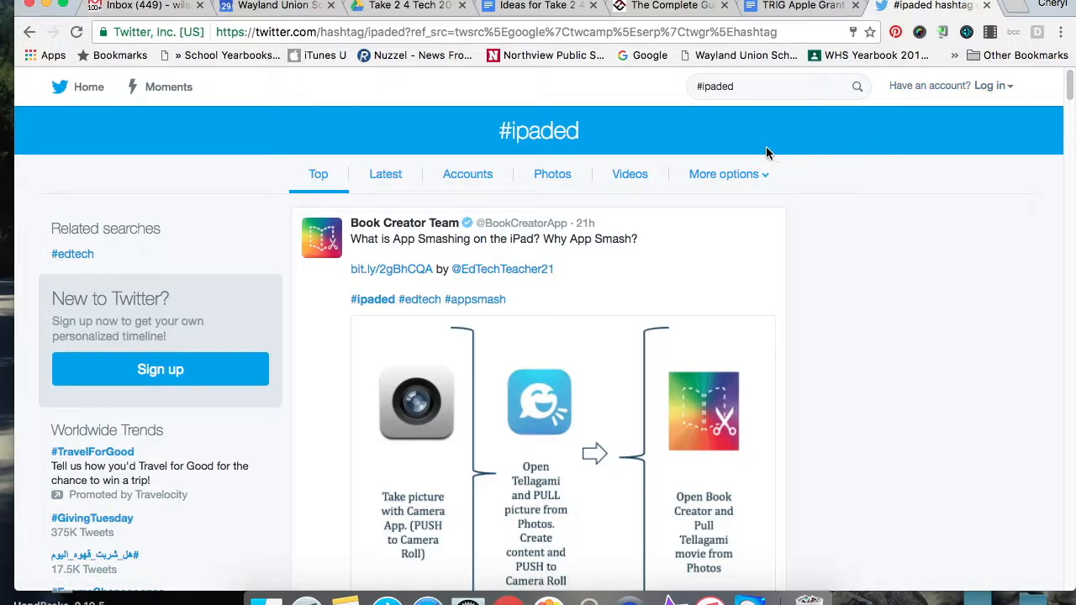
mouse_move(628, 173)
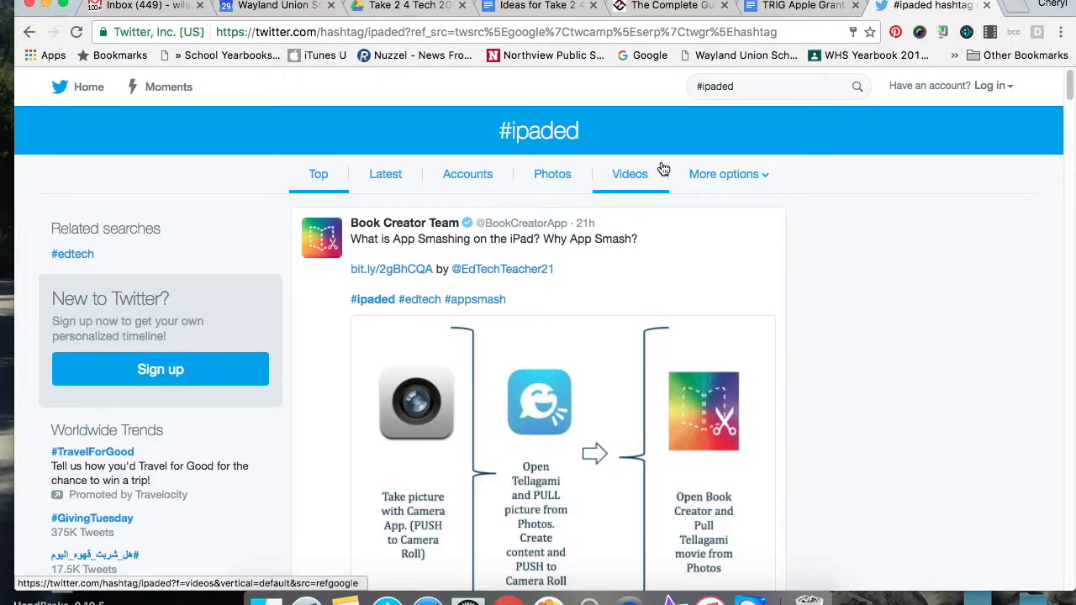
Scroll the #ipaded Top feed down to the ICT Evangelist tweet on student app choices.
scroll(down, 3)
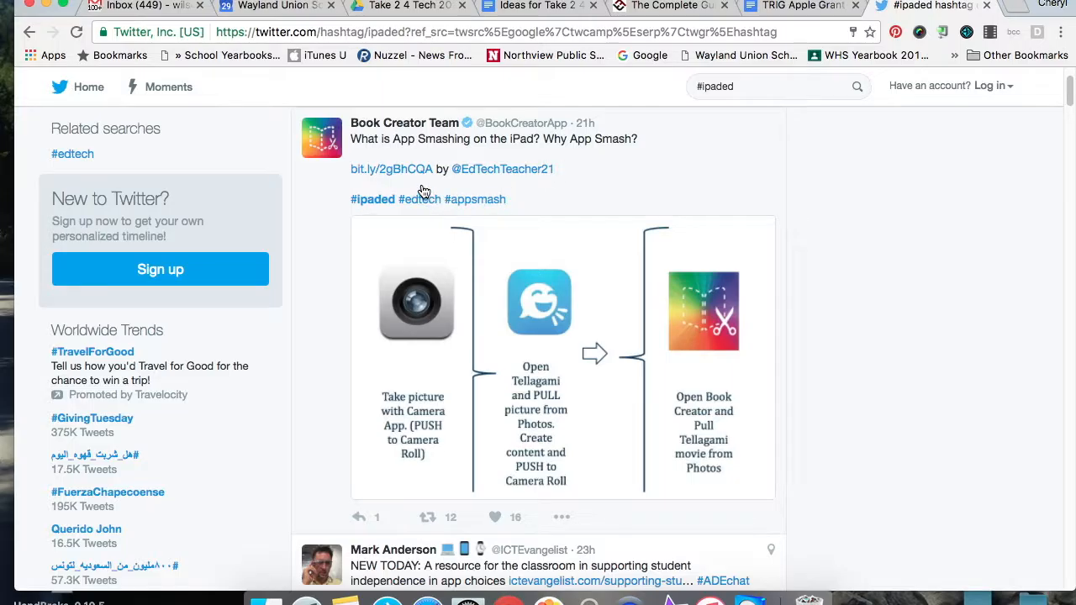
mouse_move(560, 225)
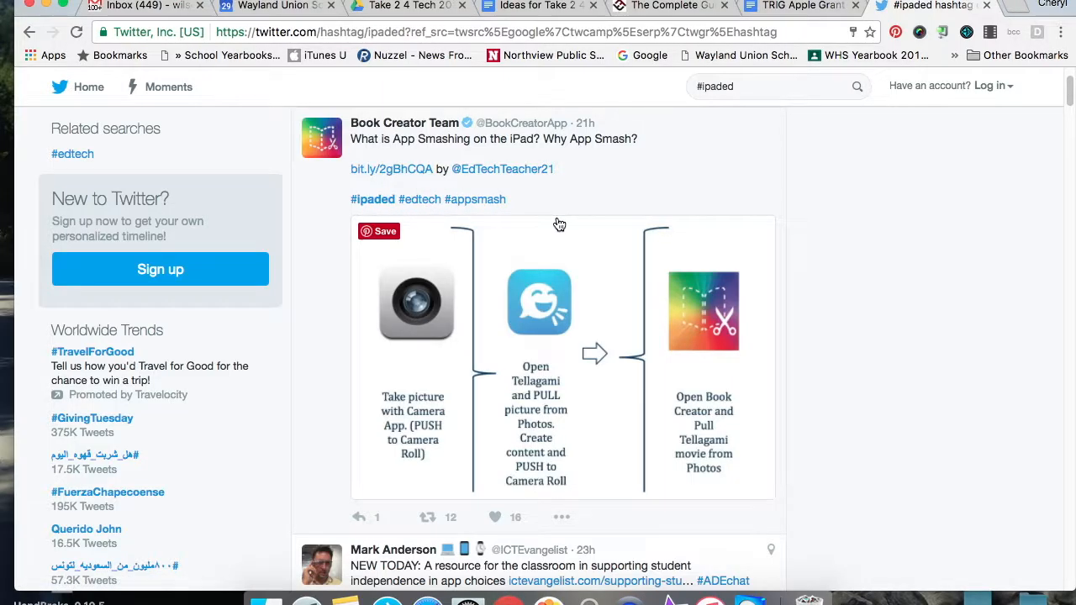
scroll(down, 3)
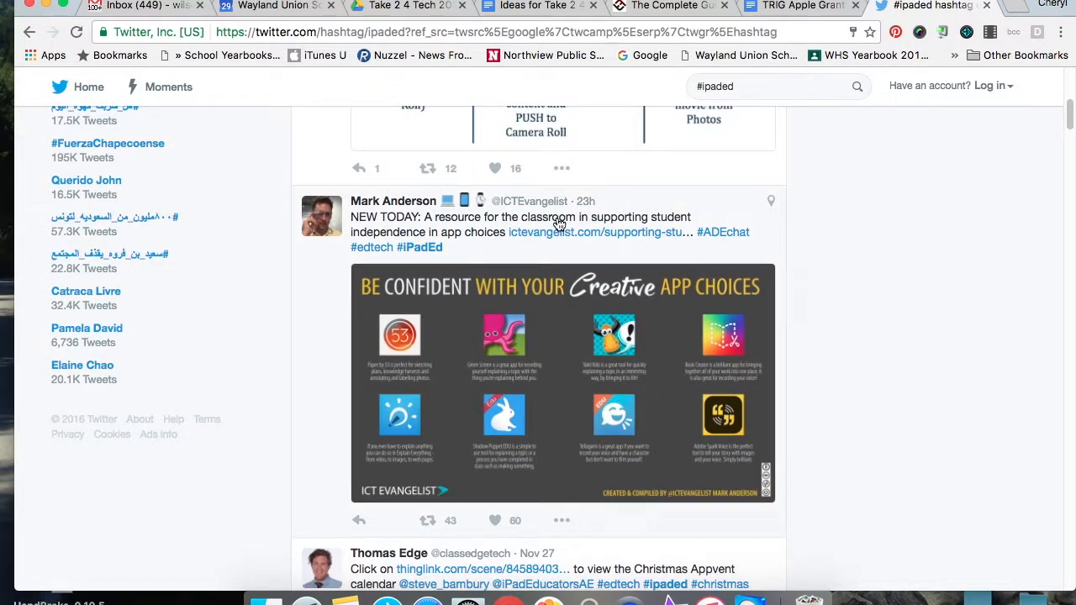
mouse_move(496, 245)
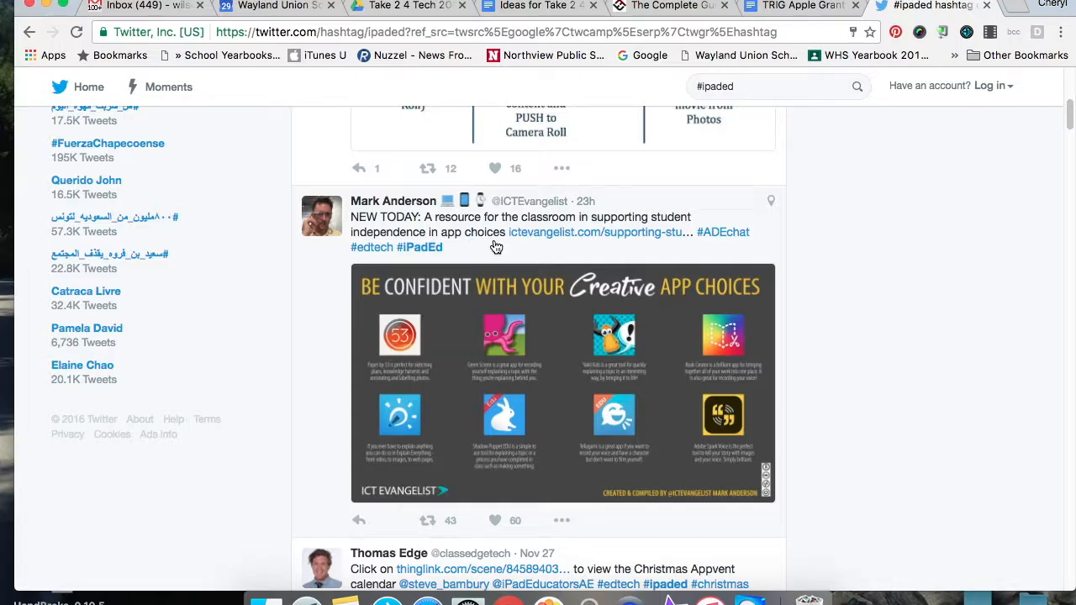
mouse_move(535, 249)
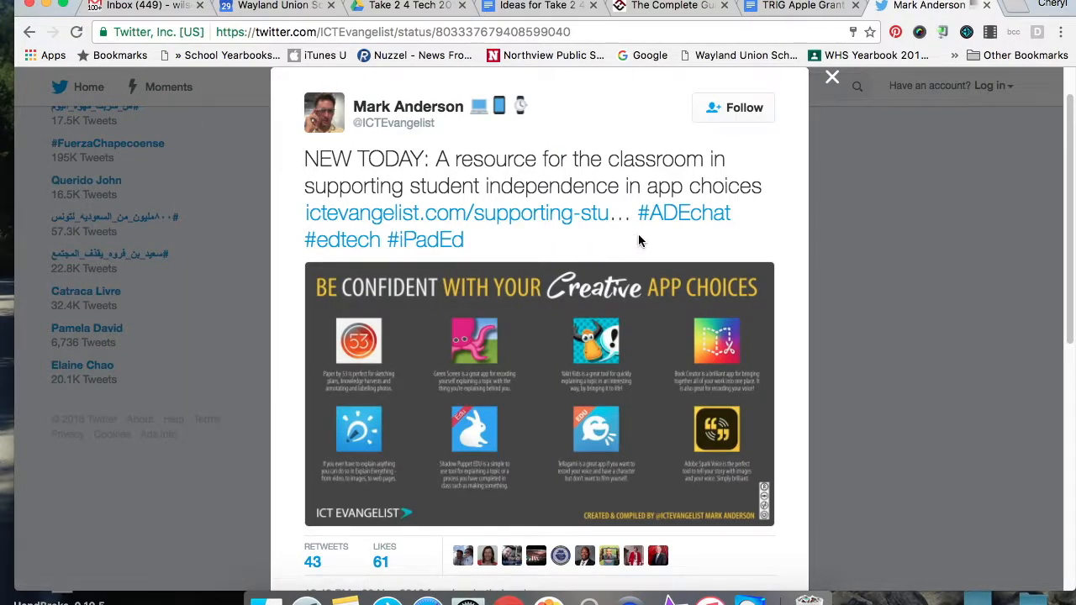
mouse_move(521, 222)
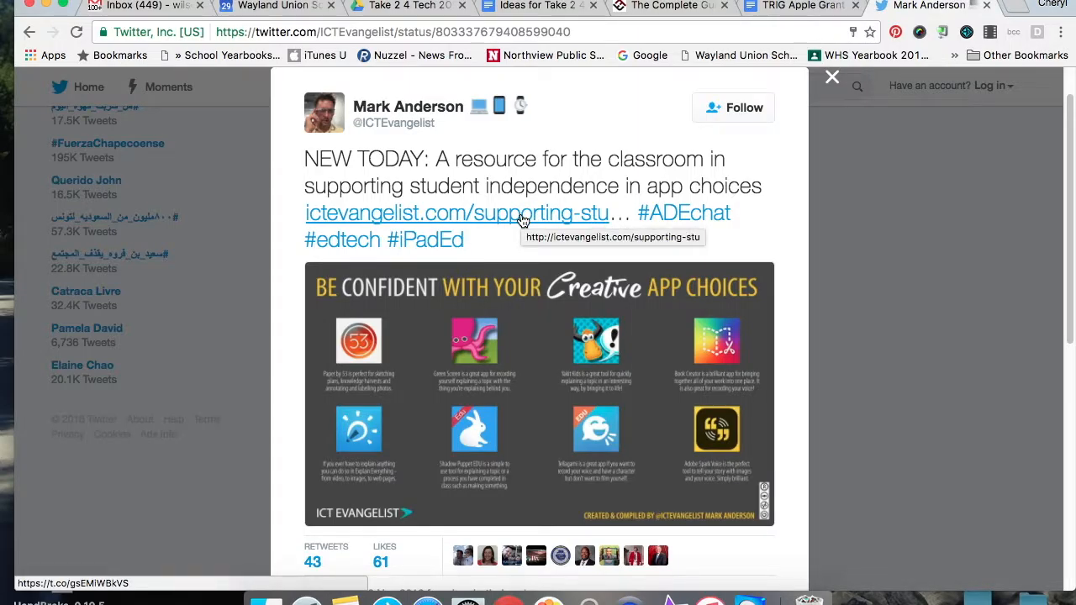
Follow the tweet's ictevangelist.com link to the article on student independence in app choices.
click(457, 211)
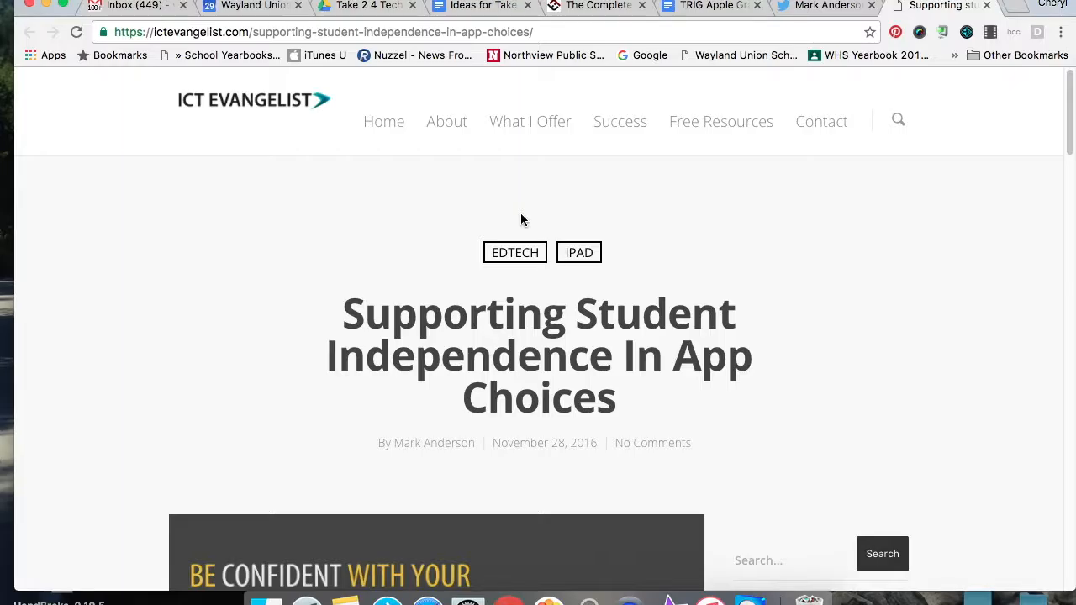
mouse_move(988, 25)
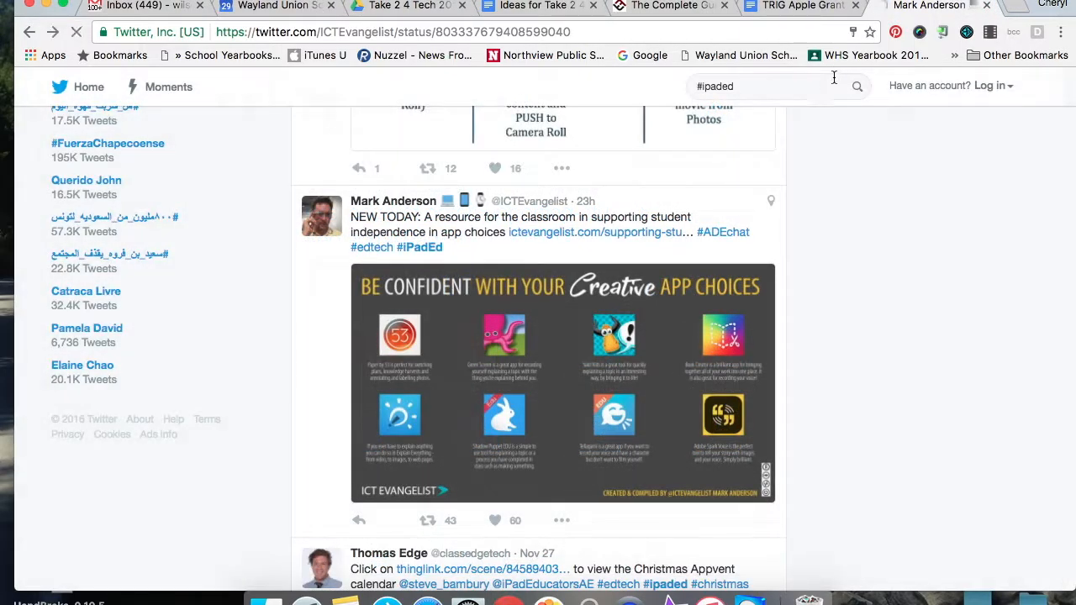
Return to the #ipaded feed and scroll past the Appvent Calendar tweet to the Equivalent Fractions post.
click(423, 247)
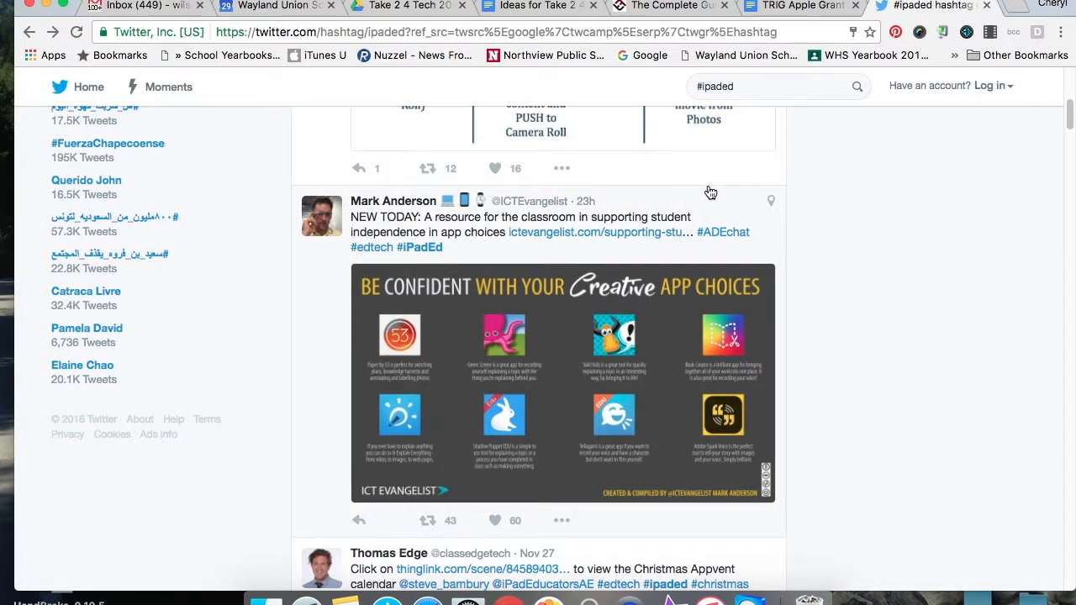
scroll(down, 3)
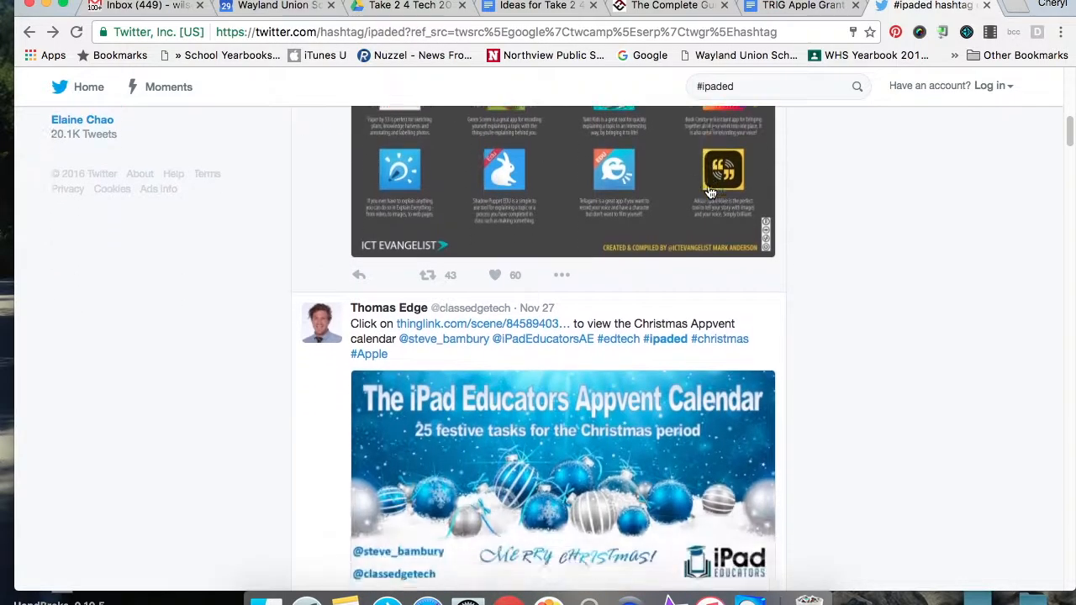
scroll(down, 3)
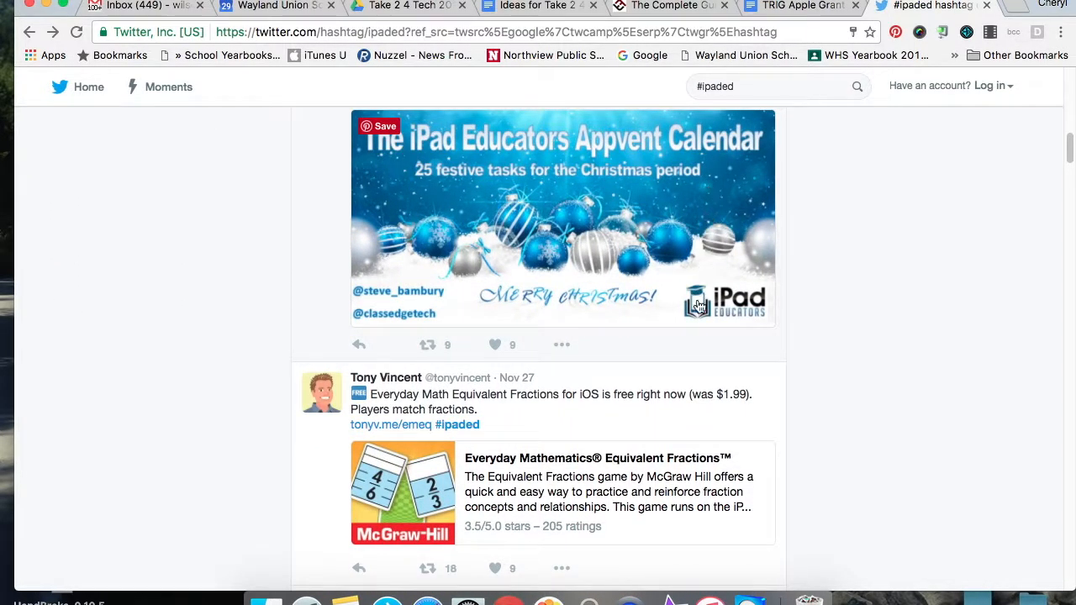